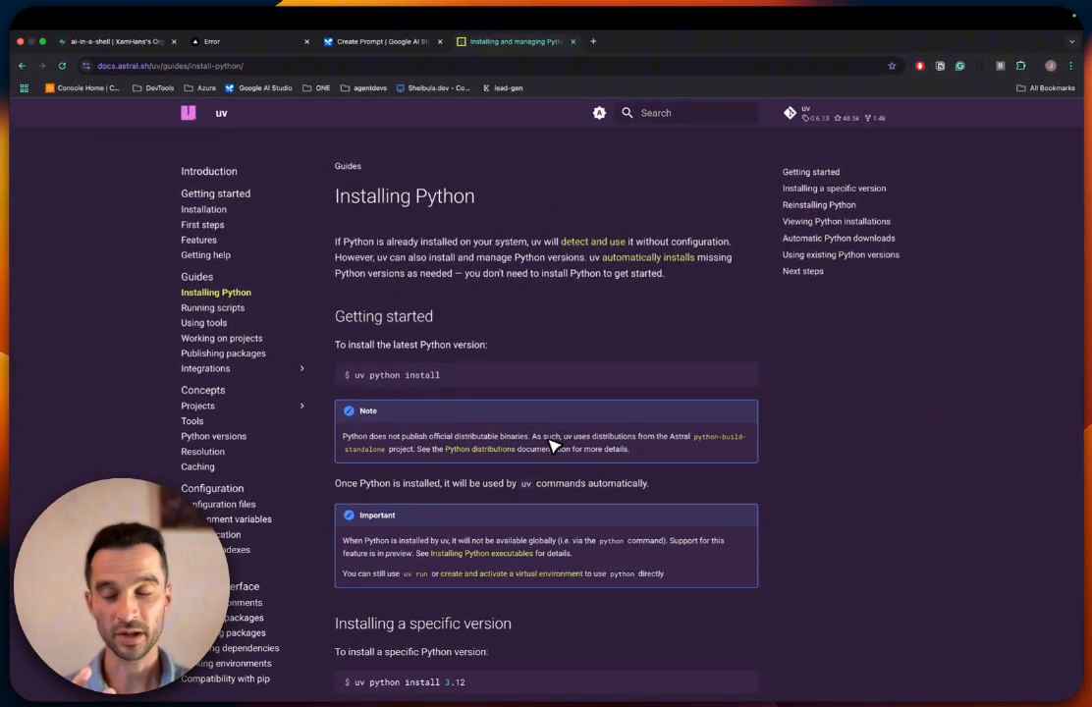
{"action": "mouse_move", "coordinate": [545, 468]}
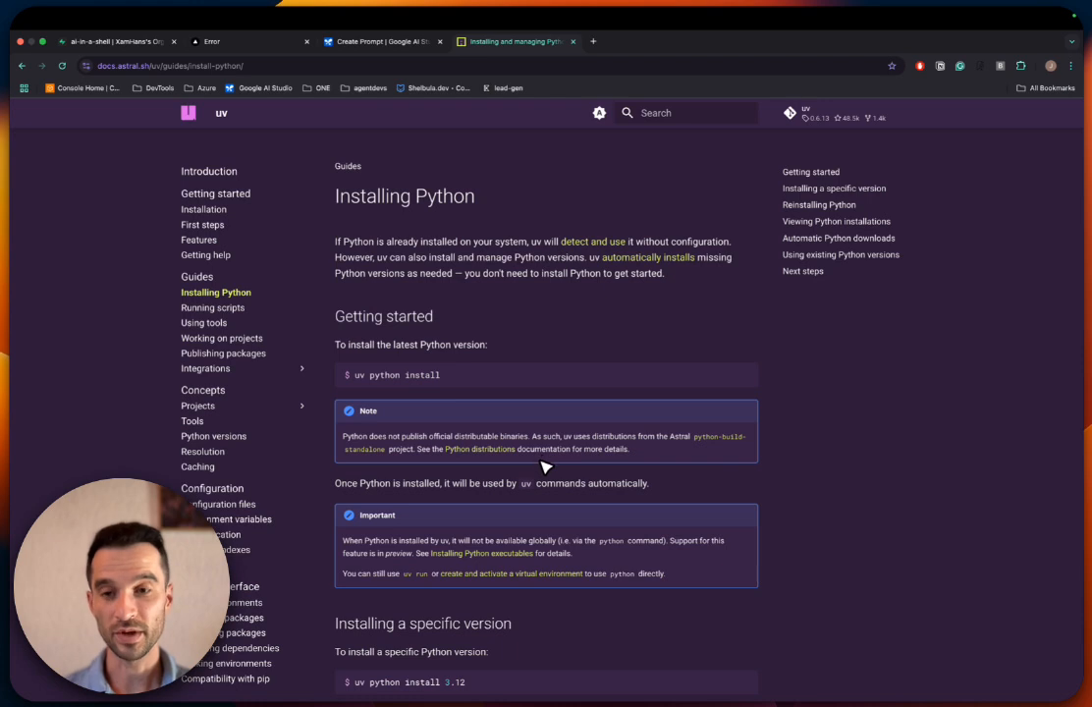
{"action": "mouse_move", "coordinate": [537, 489]}
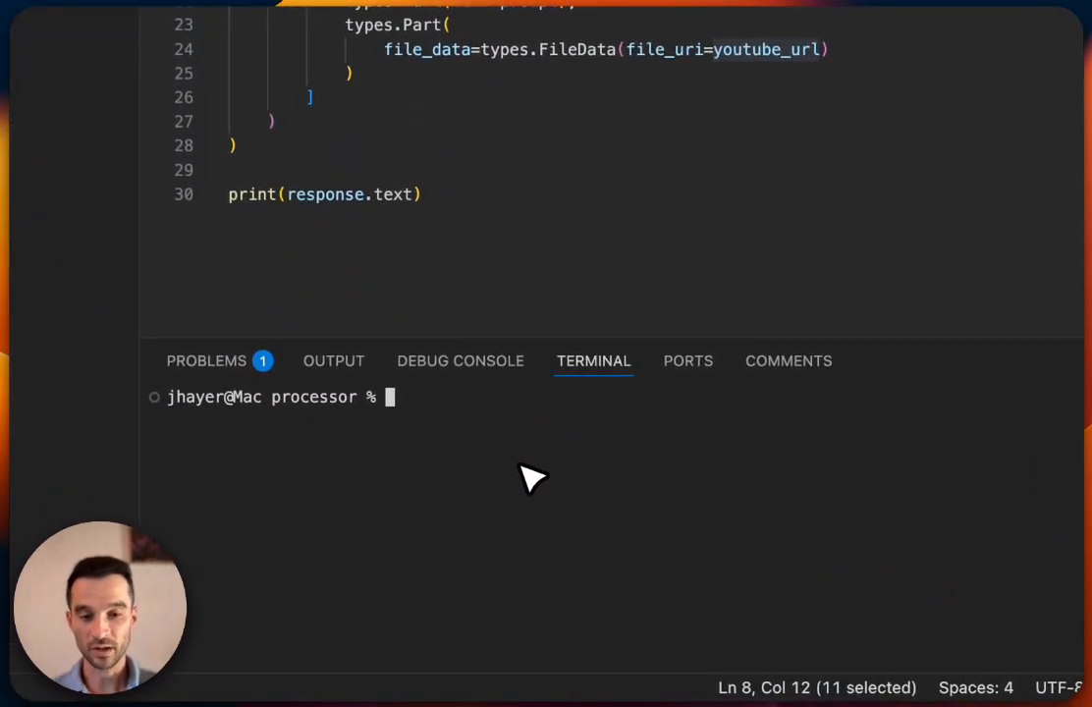
Run 'uv init transcribe-yt', correcting the folder-name typo, and move into transcribe-yt
{"action": "type", "text": "uv"}
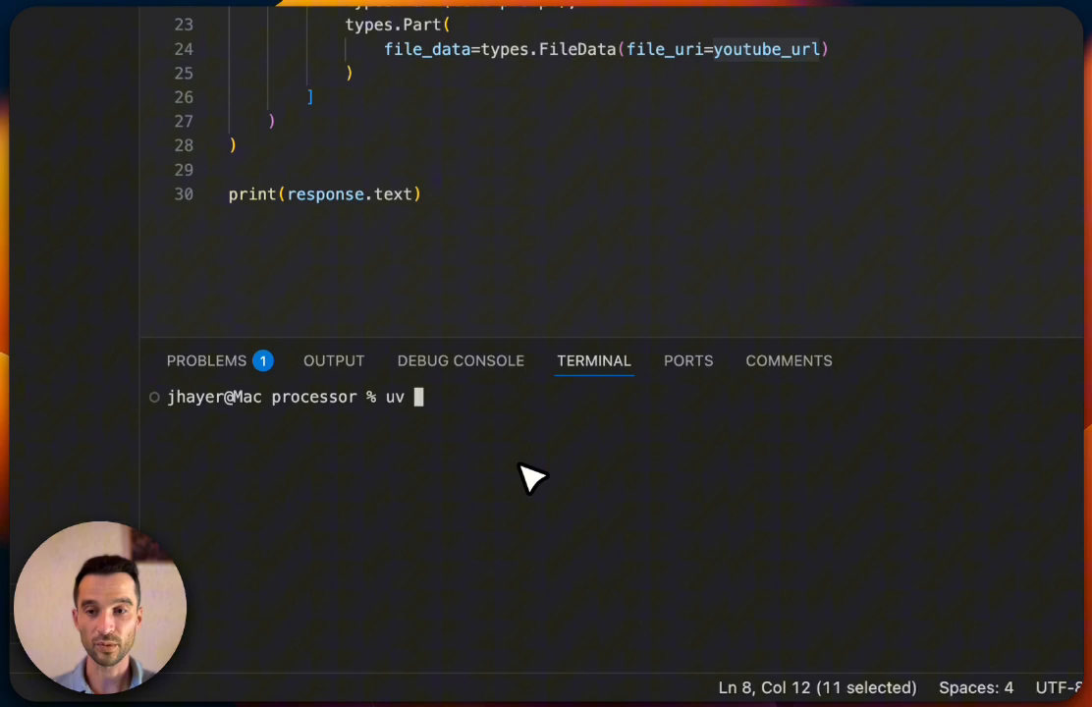
{"action": "type", "text": "init"}
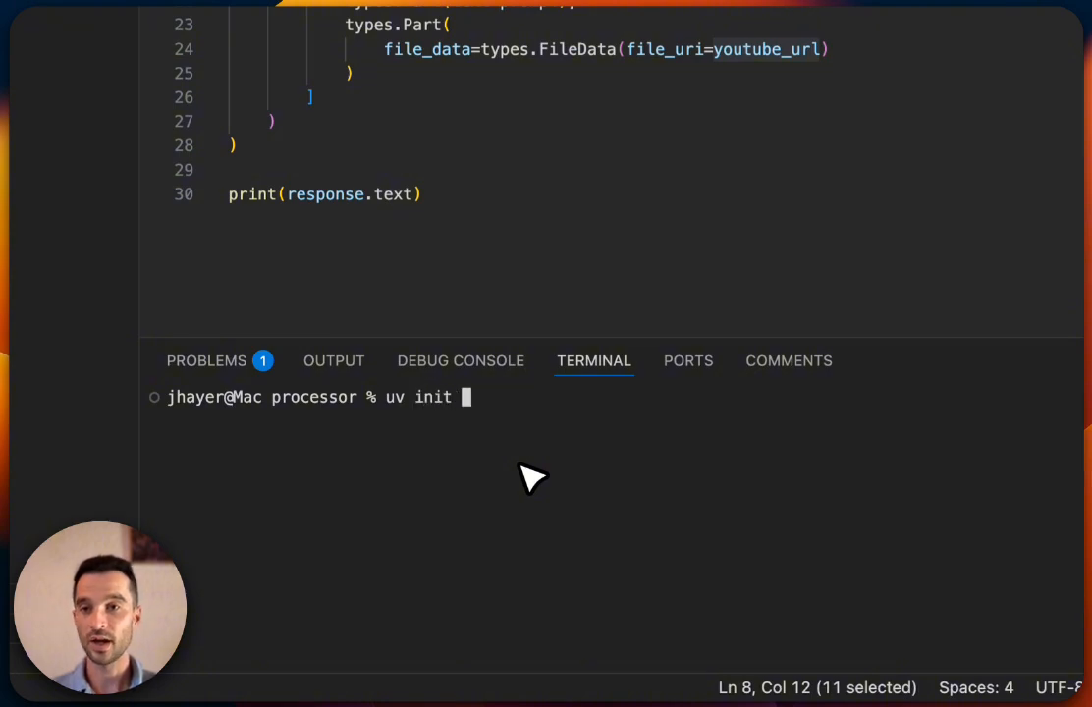
{"action": "type", "text": "transcribe"}
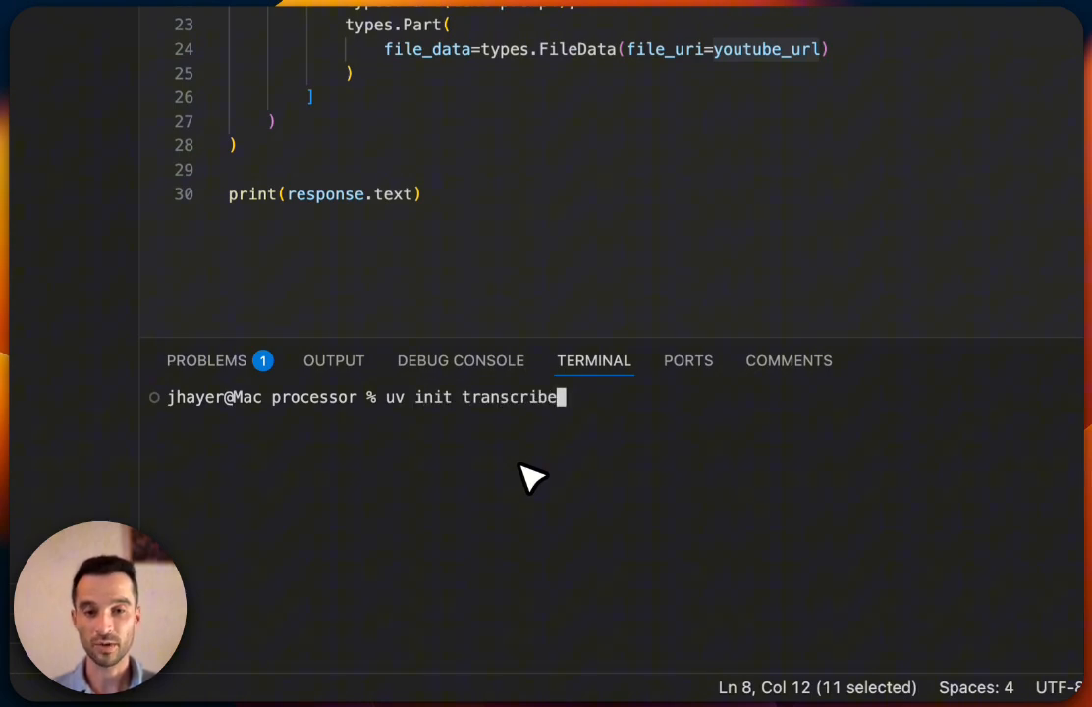
{"action": "type", "text": "-yt"}
{"action": "type", "text": "cd tra"}
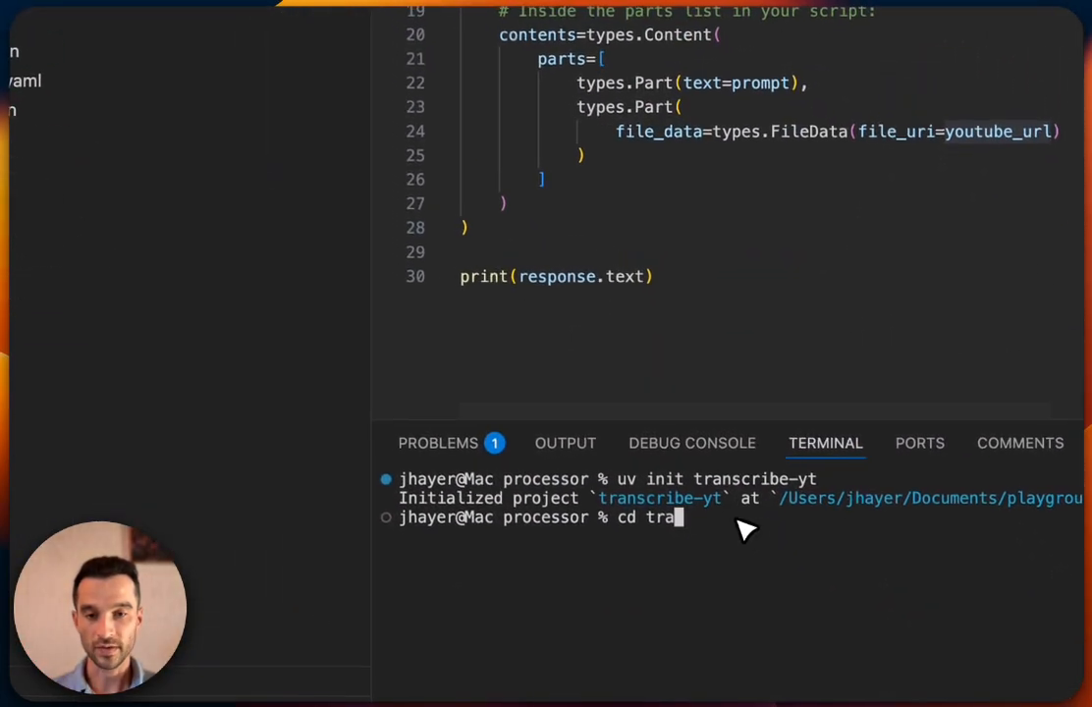
{"action": "key", "text": "Backspace"}
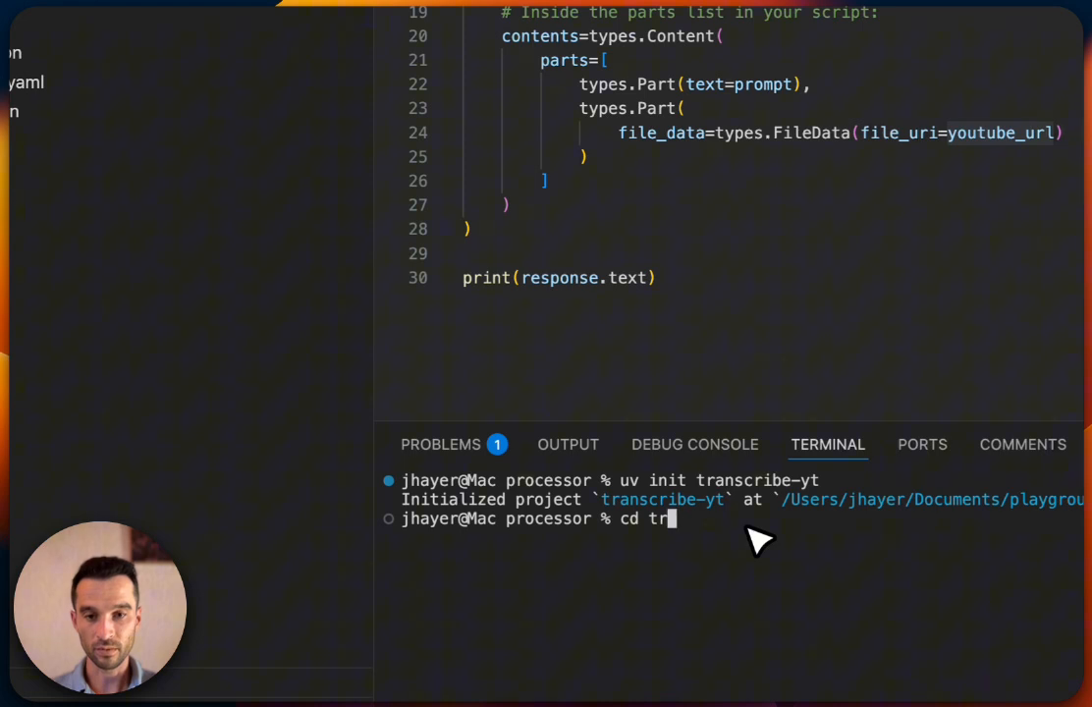
{"action": "type", "text": "an"}
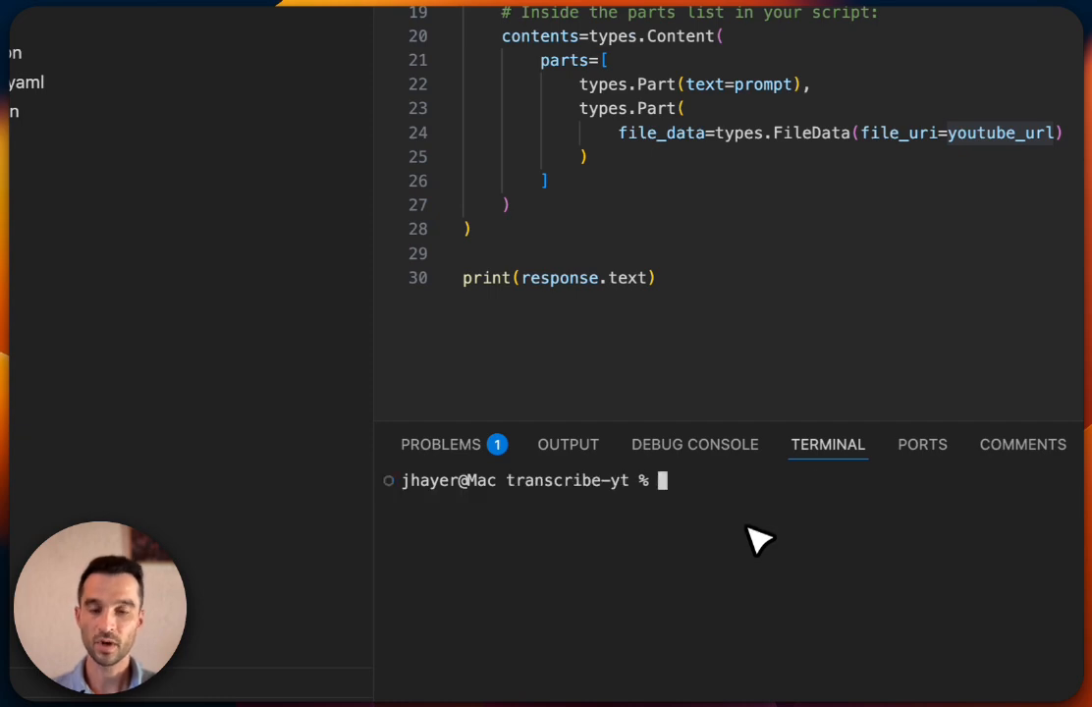
{"action": "left_click", "coordinate": [125, 232]}
{"action": "type", "text": "uv"}
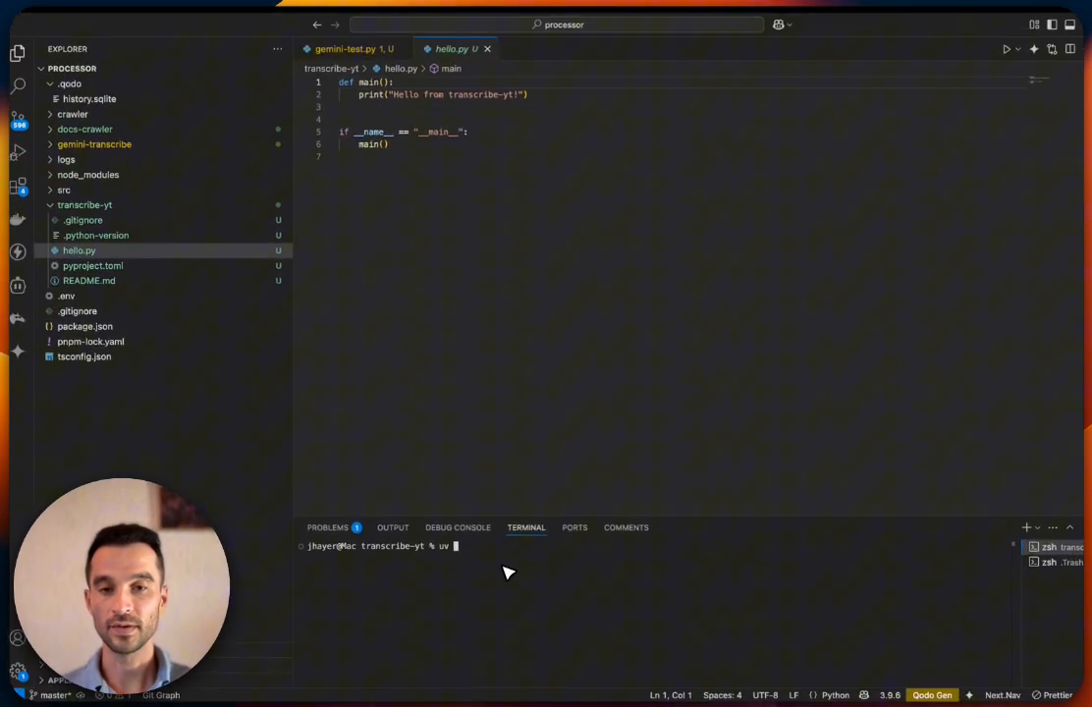
Run 'uv add google-genai' and check the project's pyproject.toml
{"action": "type", "text": "add"}
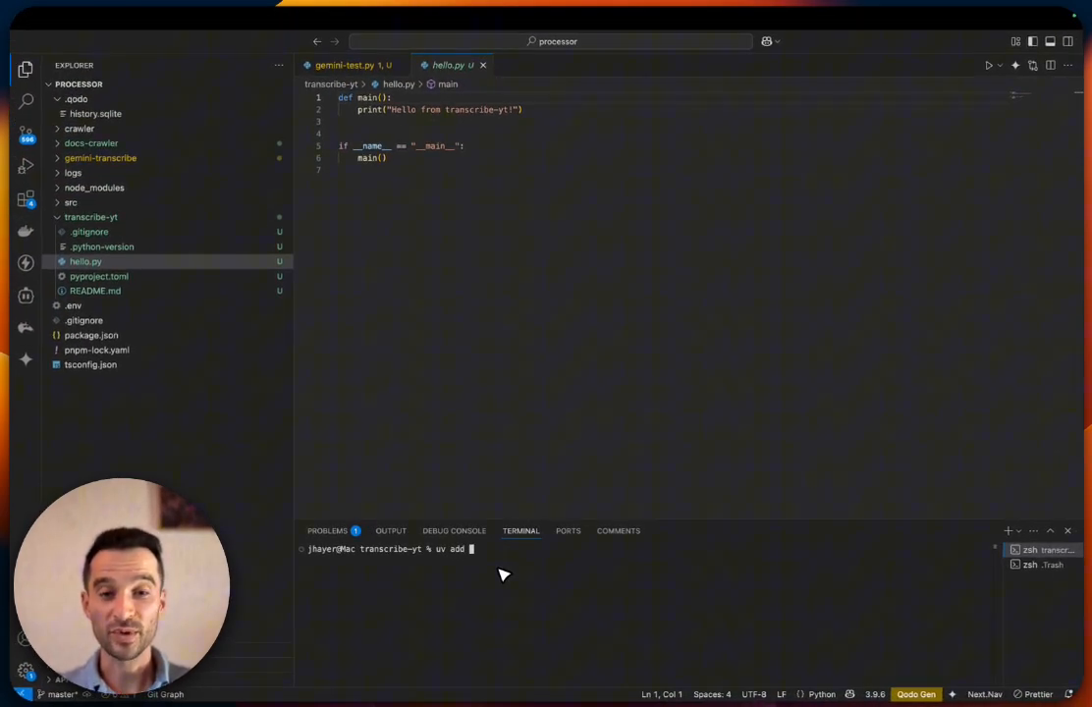
{"action": "type", "text": "googl"}
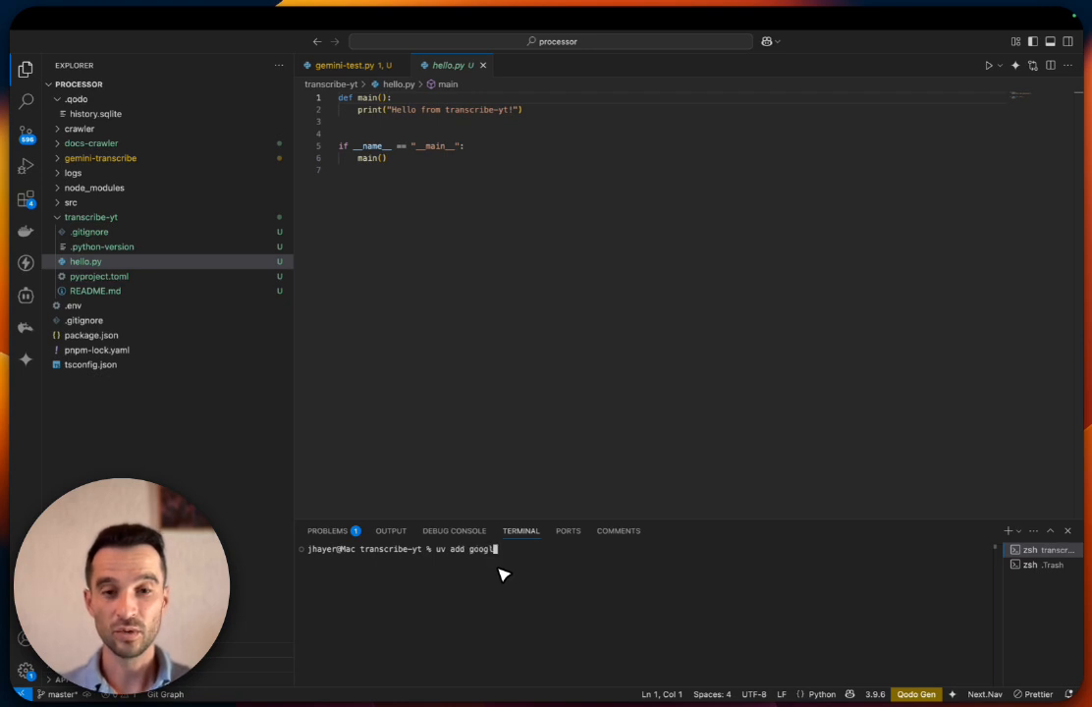
{"action": "type", "text": "e-"}
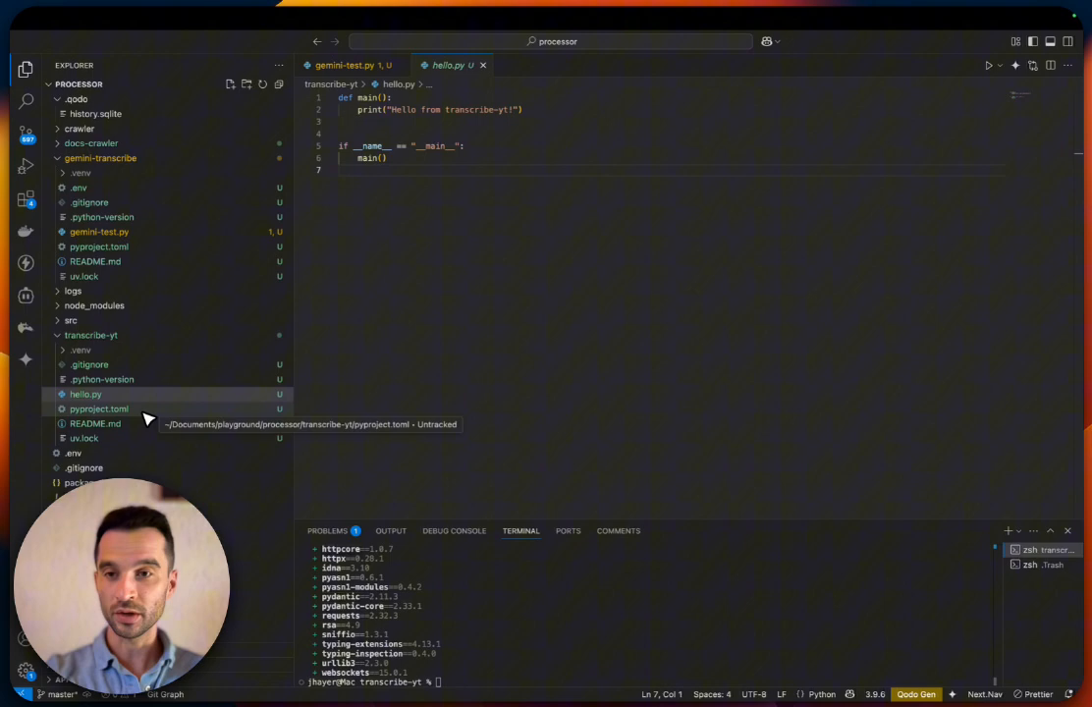
{"action": "left_click", "coordinate": [98, 408]}
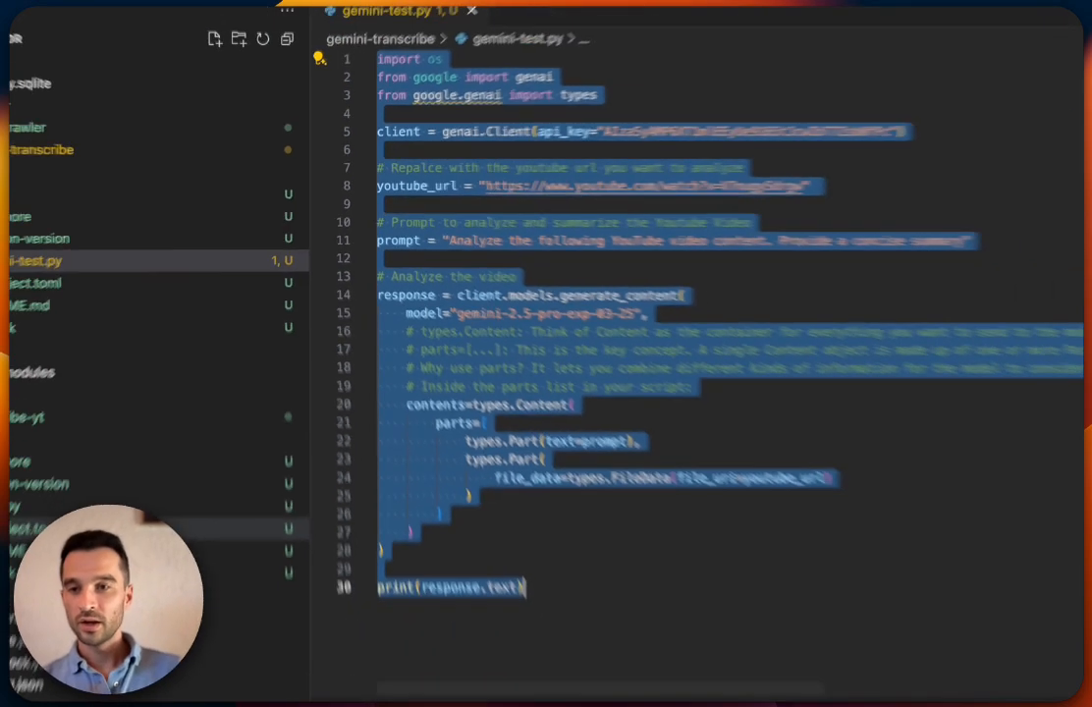
Copy the selected Gemini script from gemini-test.py via the right-click menu
{"action": "right_click", "coordinate": [84, 393]}
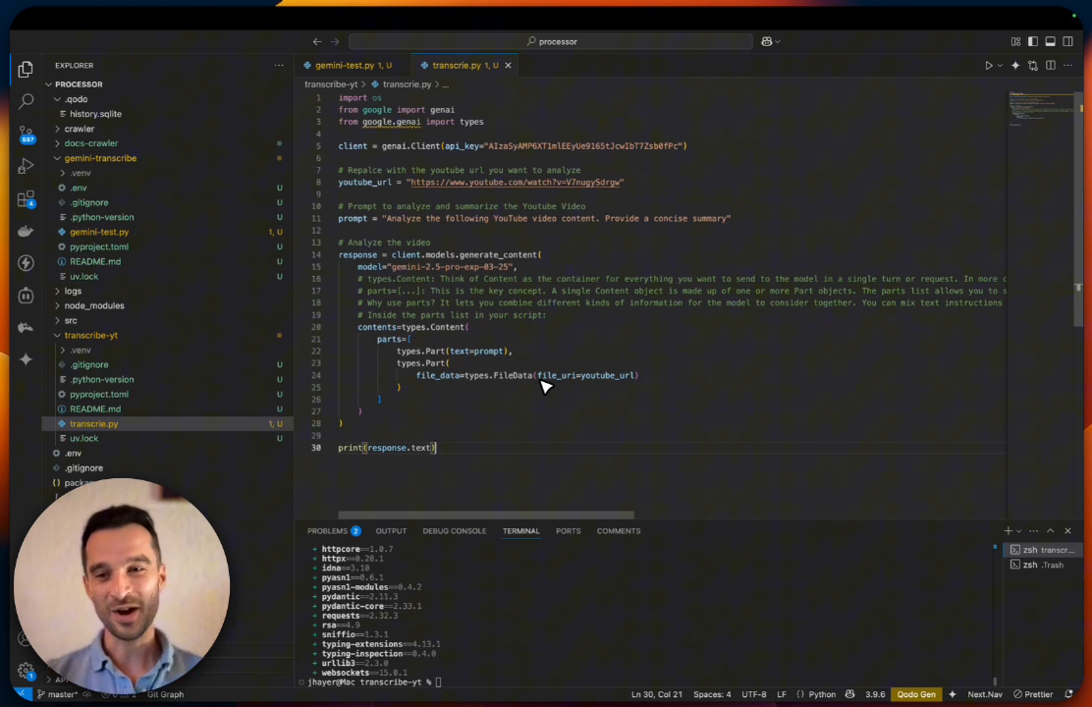
{"action": "mouse_move", "coordinate": [408, 176]}
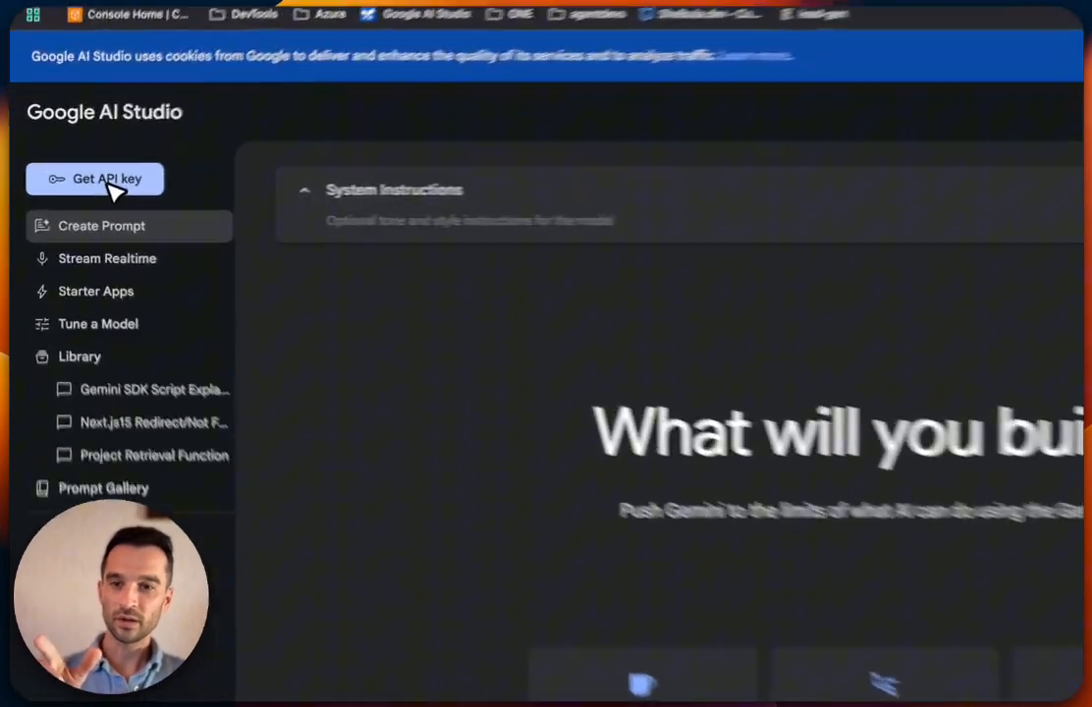
Create an API key in the existing agentdevs project from the API keys page
{"action": "left_click", "coordinate": [94, 179]}
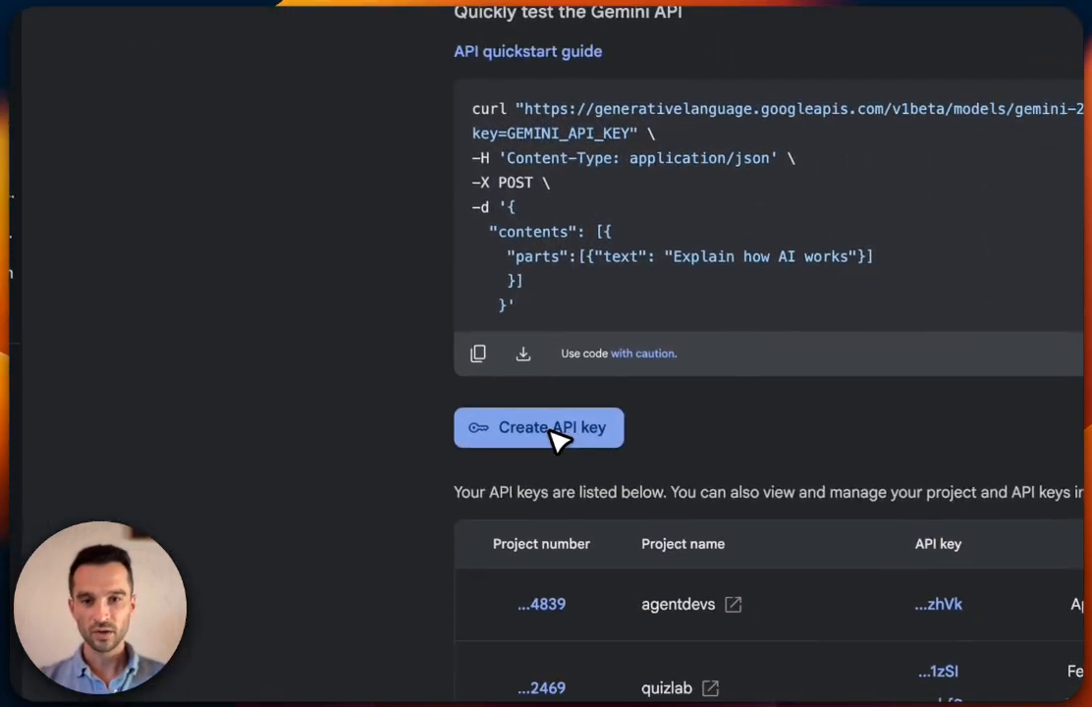
{"action": "left_click", "coordinate": [538, 427]}
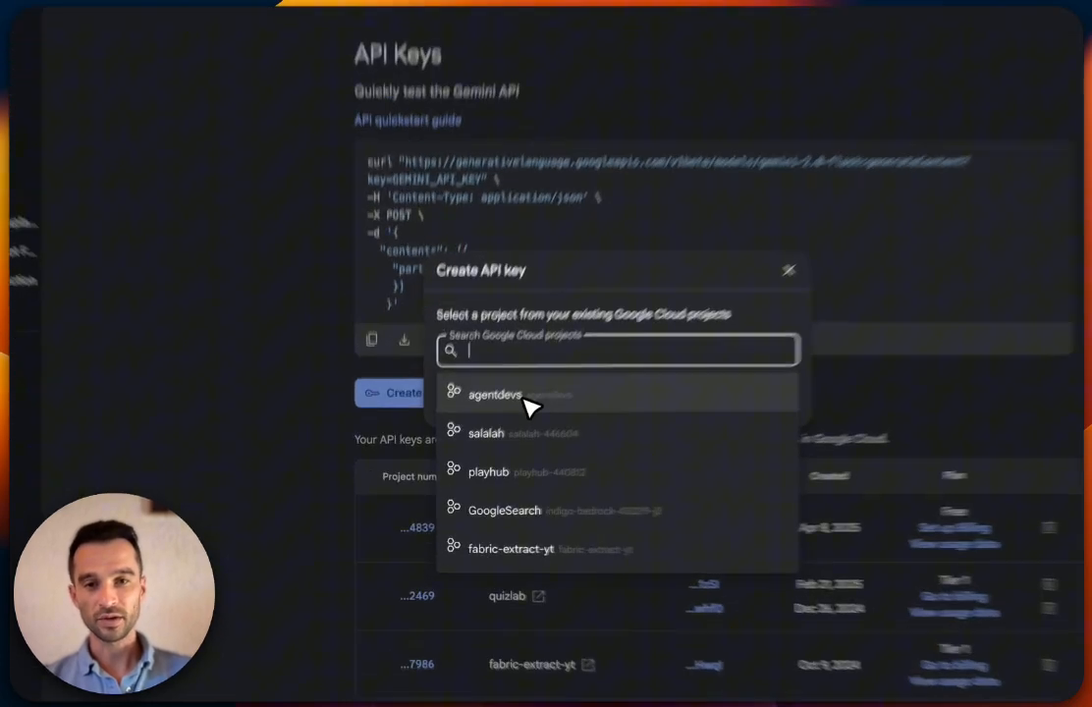
{"action": "left_click", "coordinate": [495, 394]}
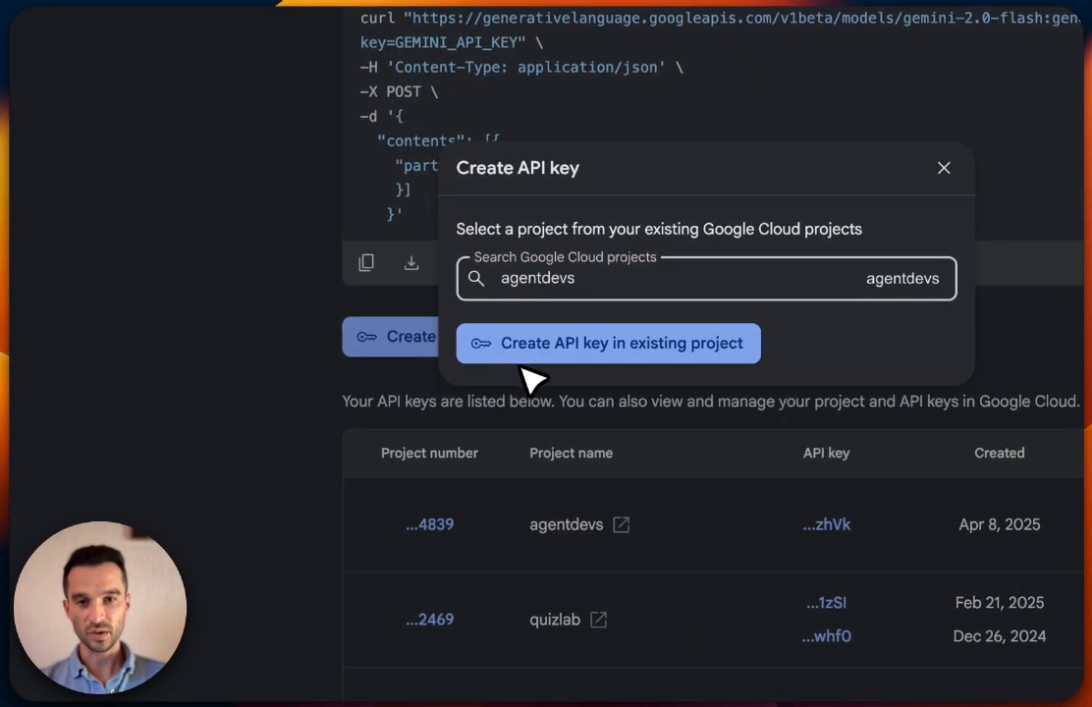
{"action": "left_click", "coordinate": [607, 342]}
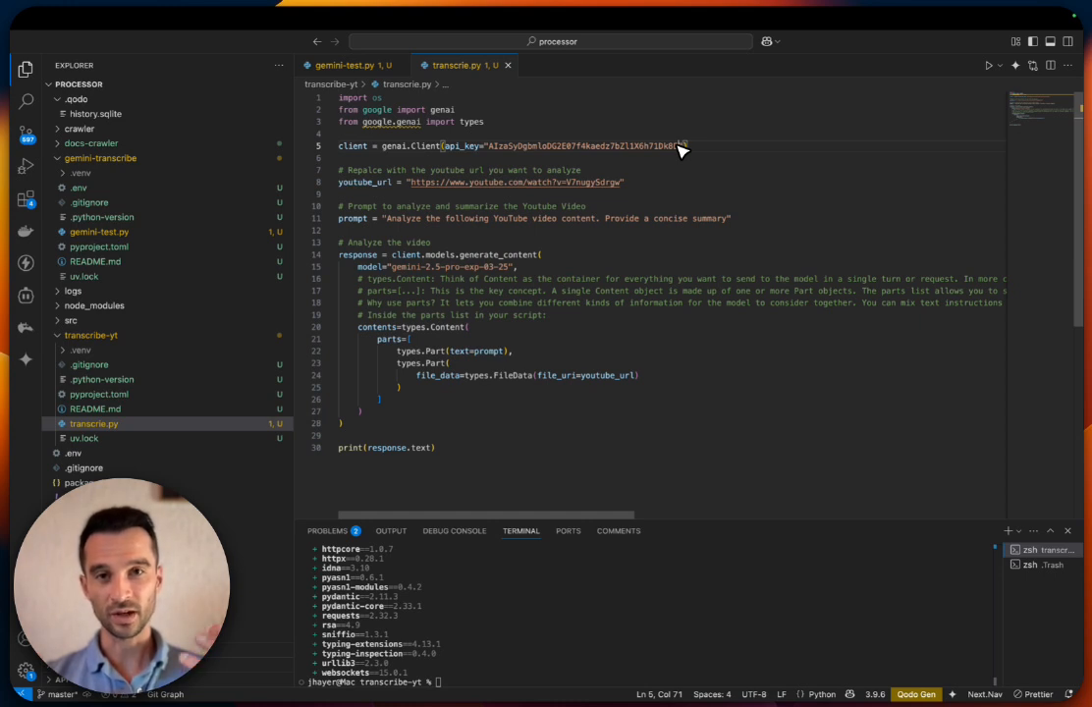
{"action": "mouse_move", "coordinate": [628, 211]}
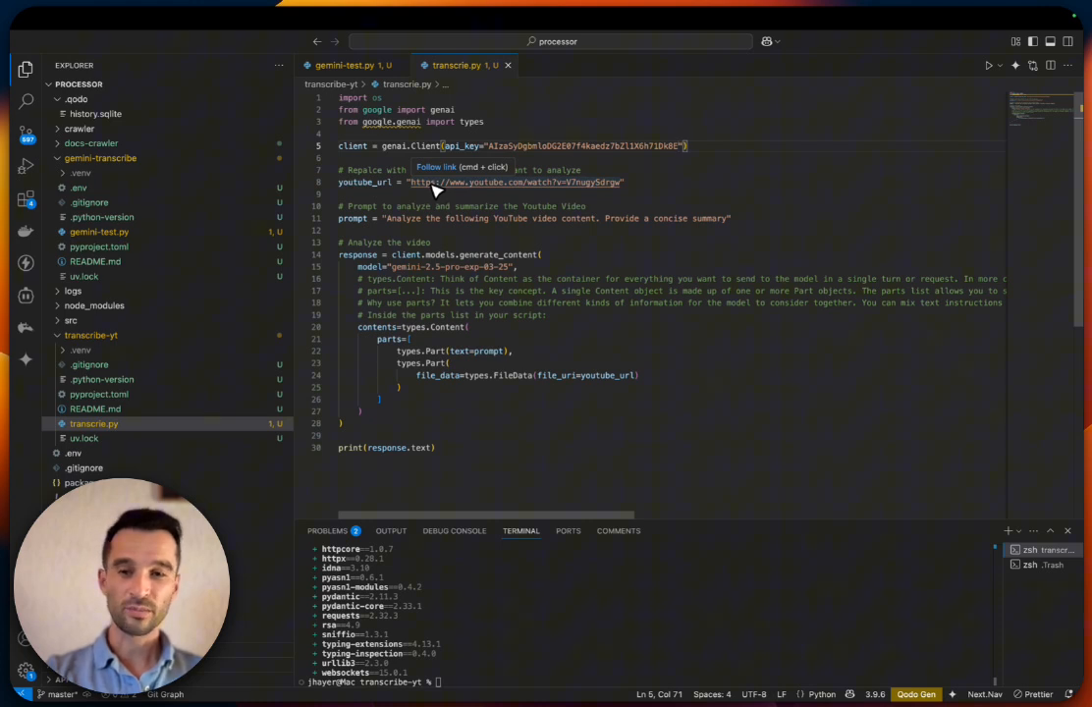
Review the YouTube URL in transcrie.py after setting the new key
{"action": "left_click", "coordinate": [407, 253]}
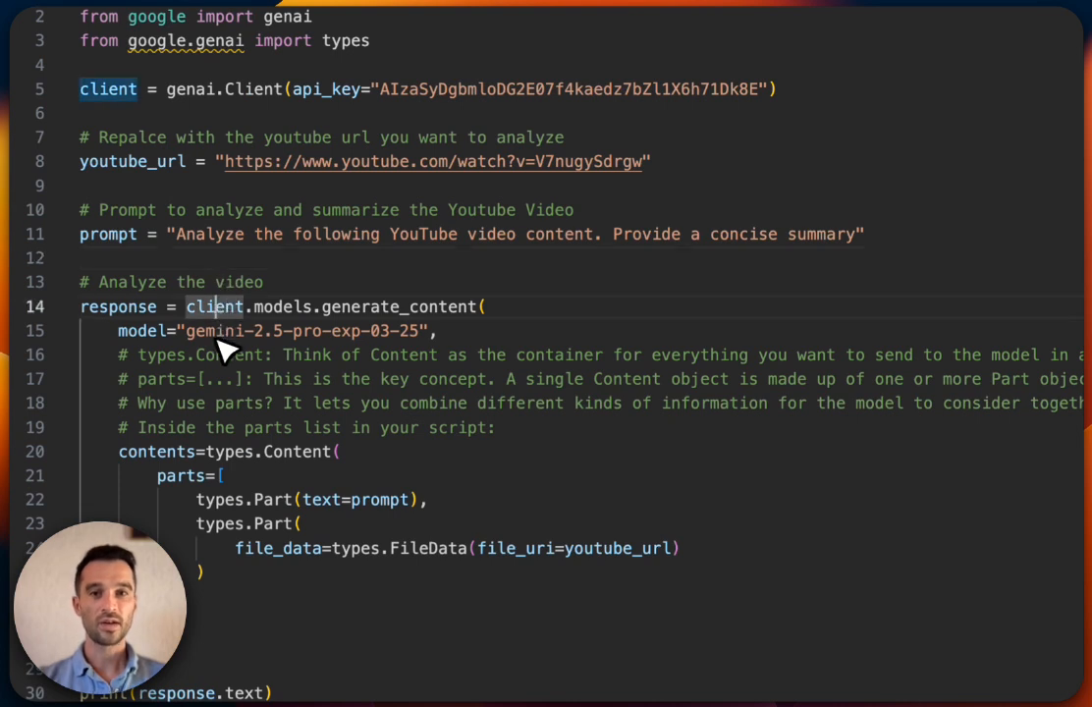
{"action": "mouse_move", "coordinate": [283, 499]}
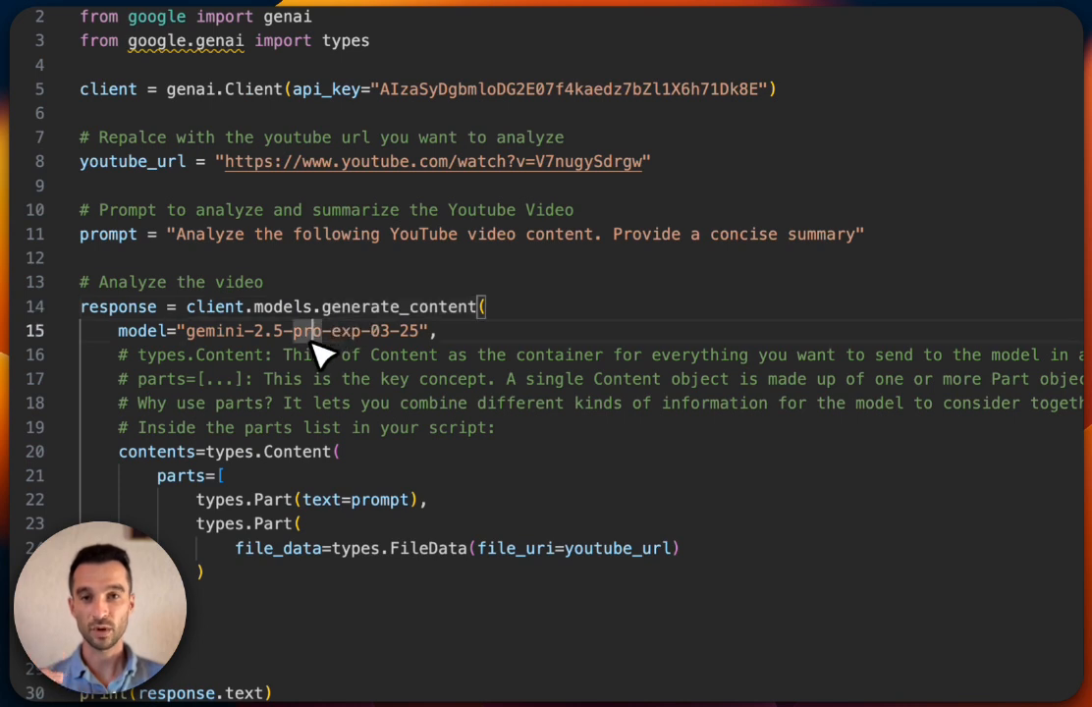
{"action": "double_click", "coordinate": [284, 379]}
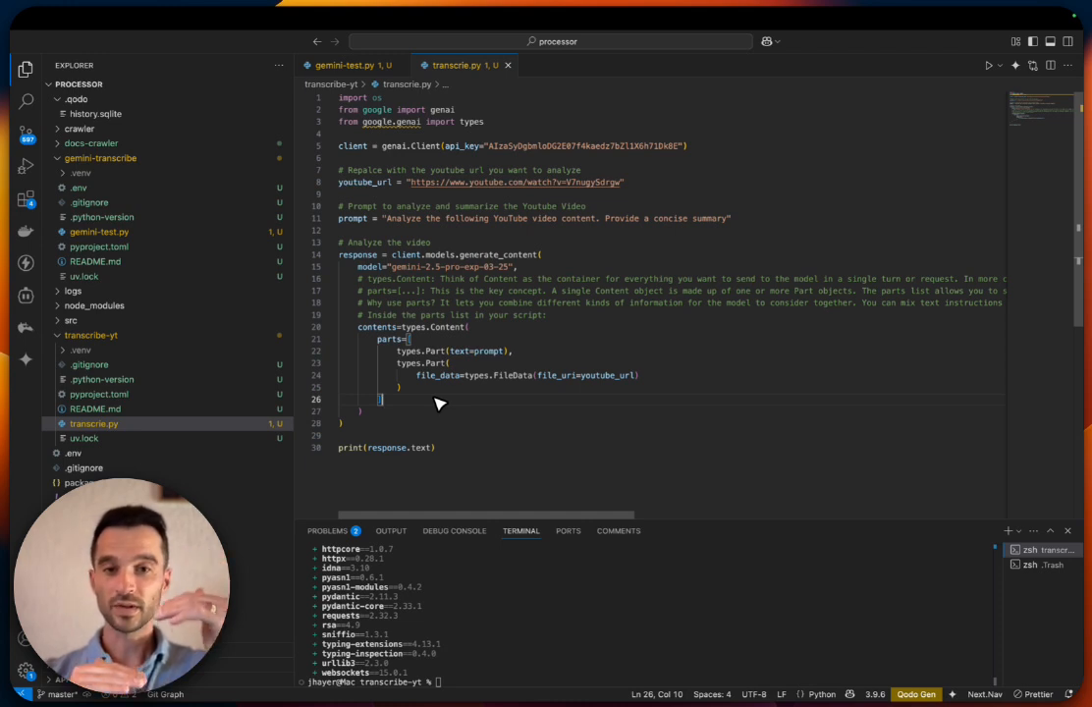
{"action": "mouse_move", "coordinate": [439, 366]}
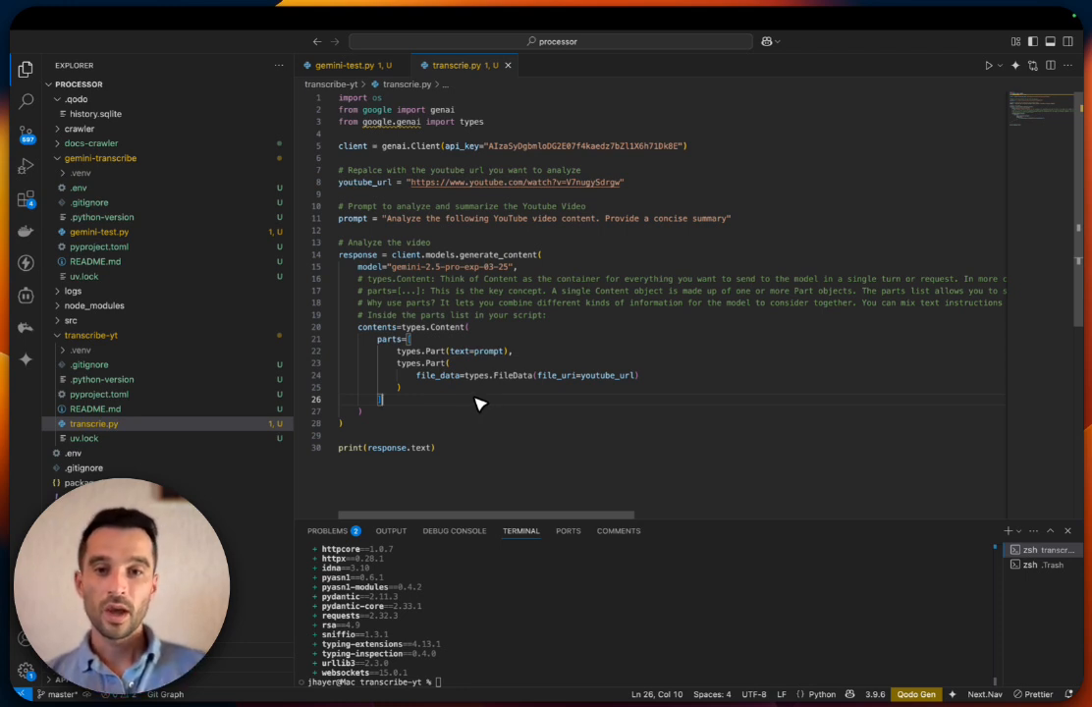
{"action": "mouse_move", "coordinate": [439, 401]}
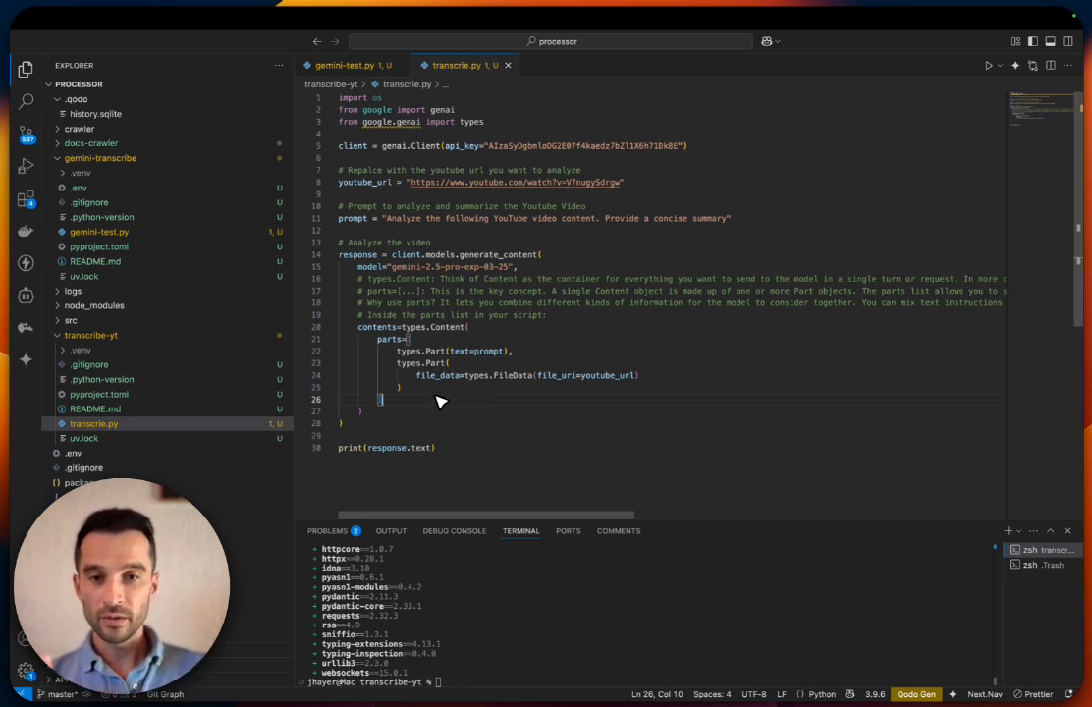
{"action": "mouse_move", "coordinate": [476, 356]}
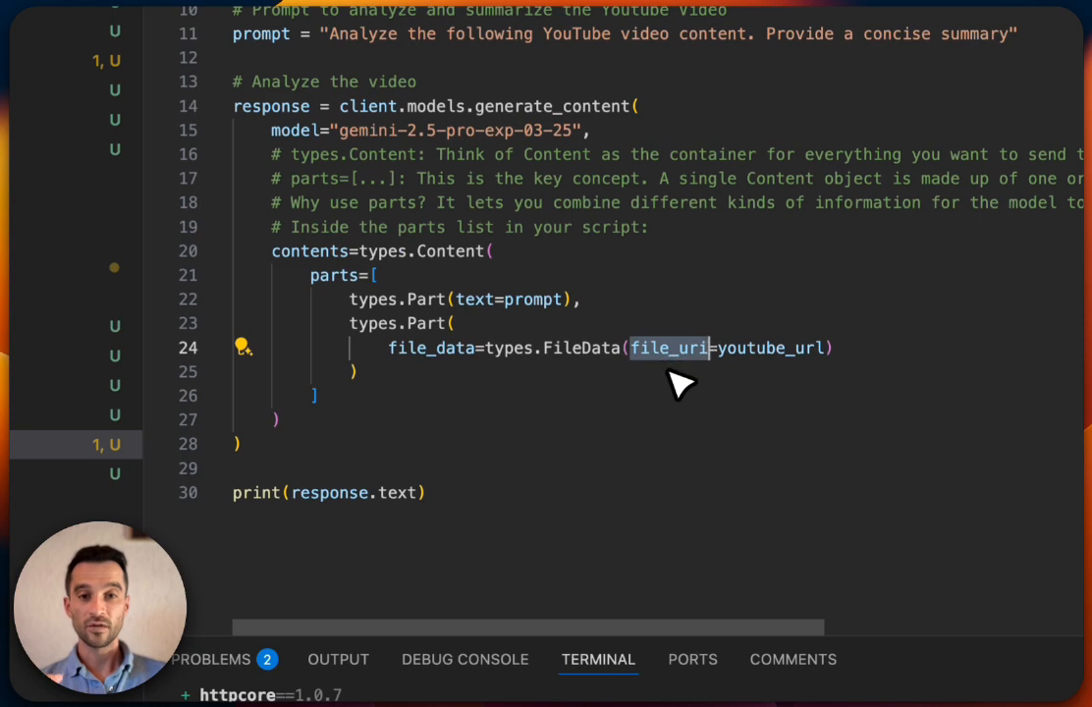
{"action": "double_click", "coordinate": [771, 347]}
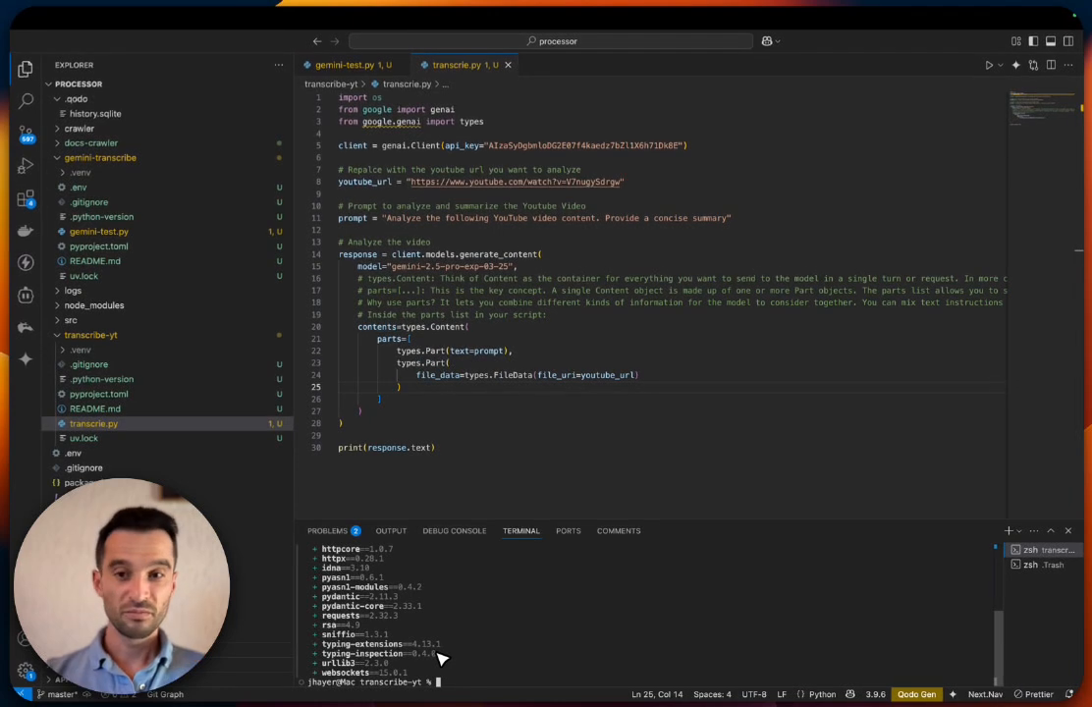
Type 'uv run transcrie.py' in the project terminal
{"action": "type", "text": "uv"}
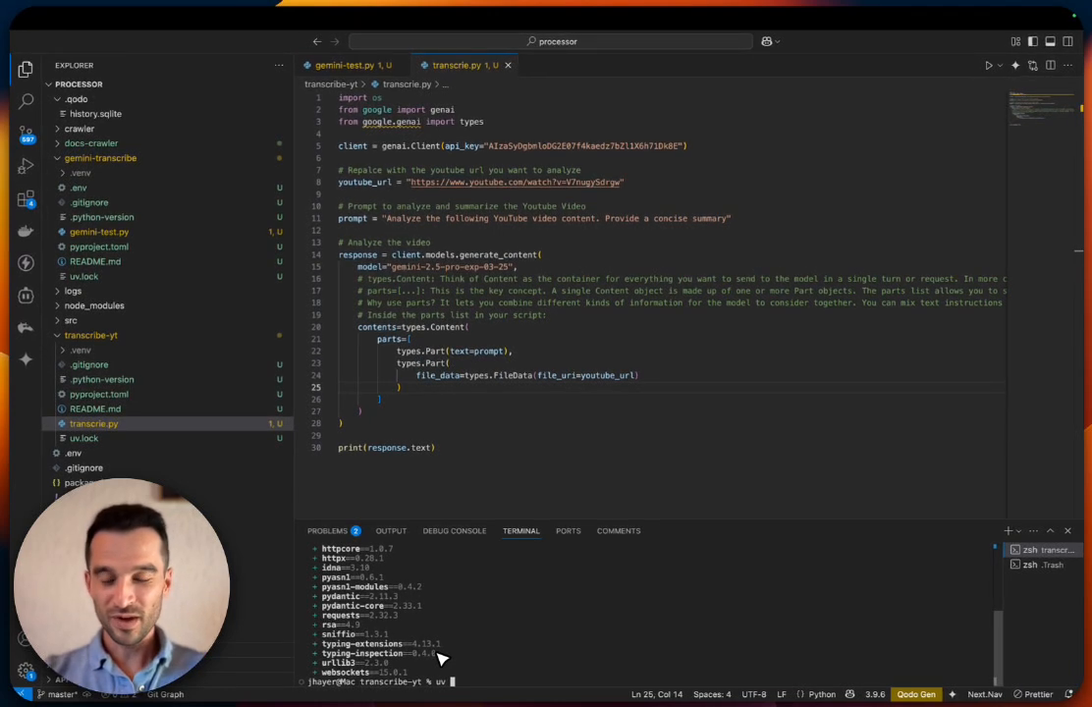
{"action": "type", "text": "run tra"}
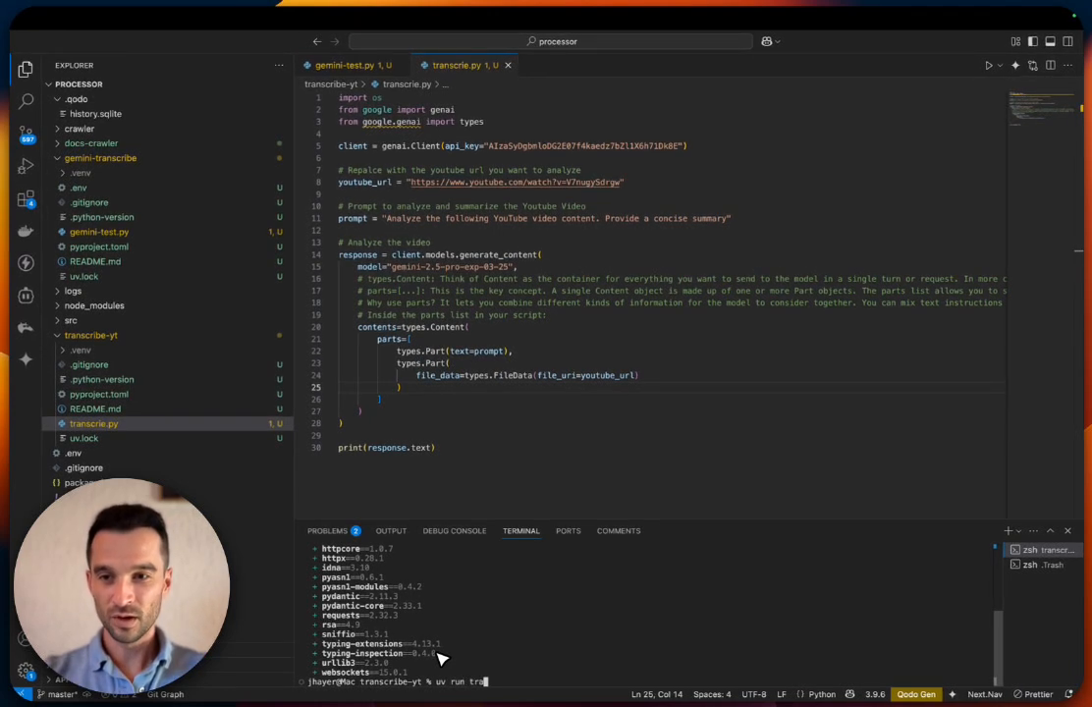